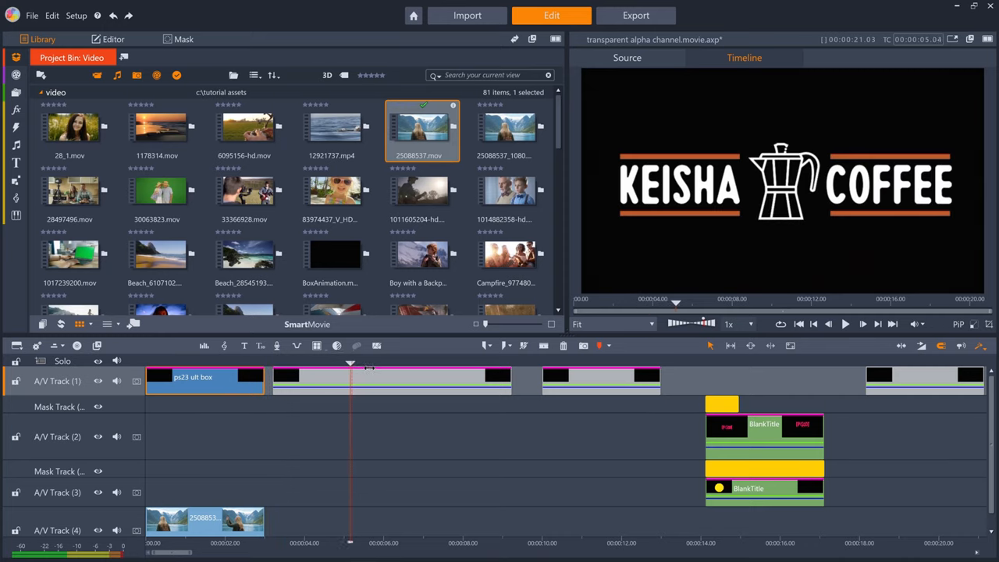
- Open the nested Logo Animation sequence showing the three Keisha Coffee logo tracks
{"action": "left_click", "coordinate": [513, 365]}
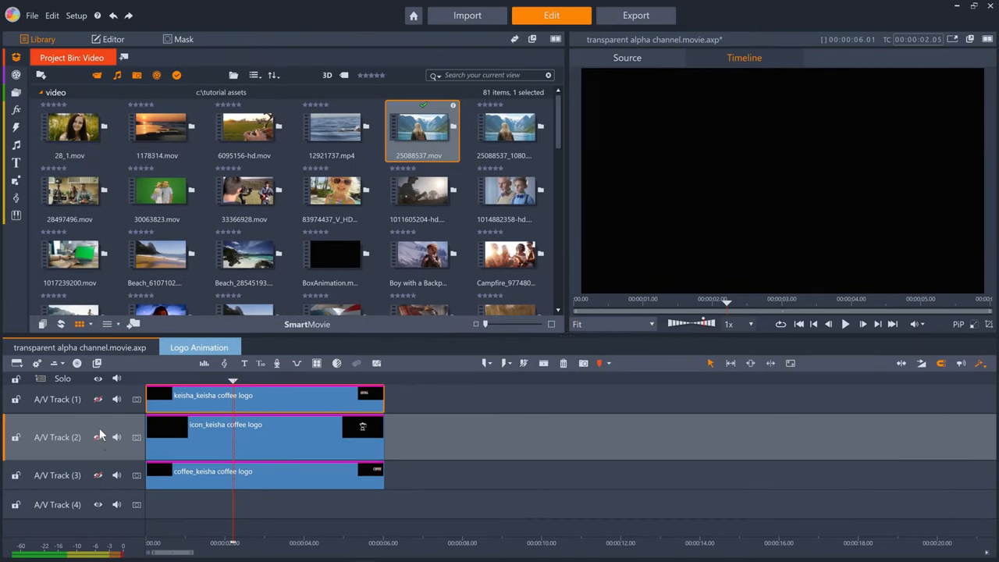
- Show the top logo clip's keyframed Blur effect in the Editor
{"action": "left_click", "coordinate": [97, 437]}
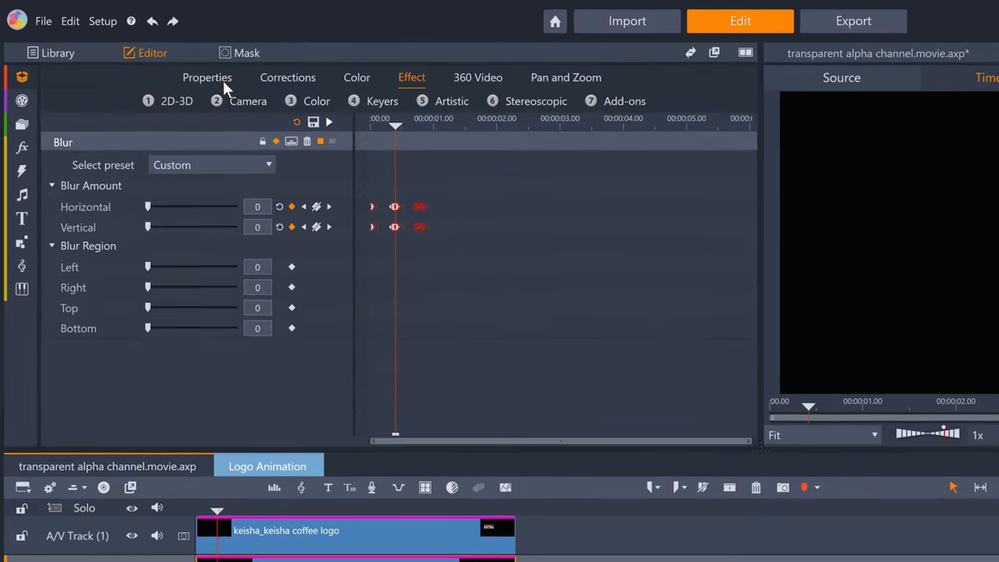
- Review the logo layer's keyframed size 200 and swivel rotation -90 in Properties
{"action": "left_click", "coordinate": [207, 78]}
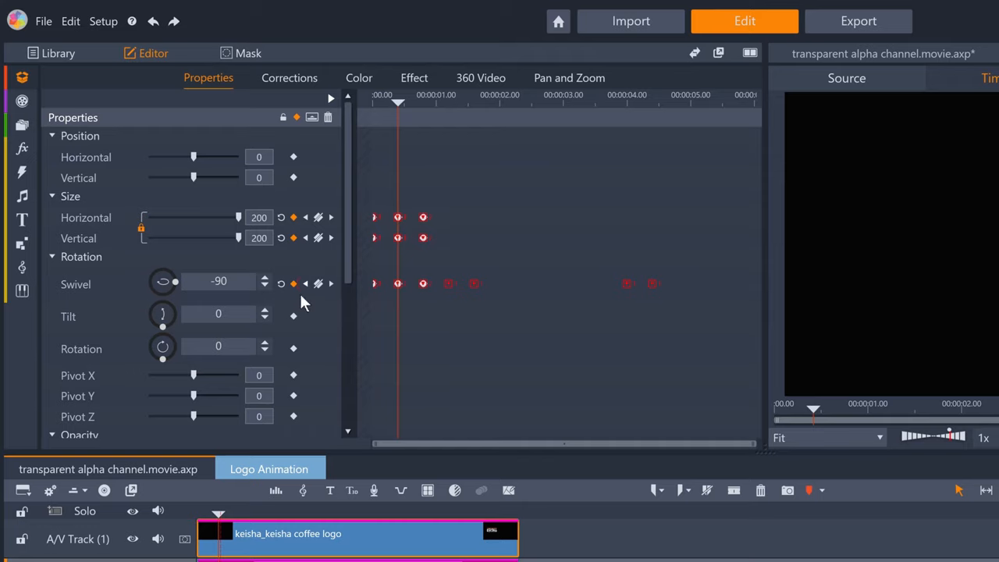
{"action": "mouse_move", "coordinate": [228, 306]}
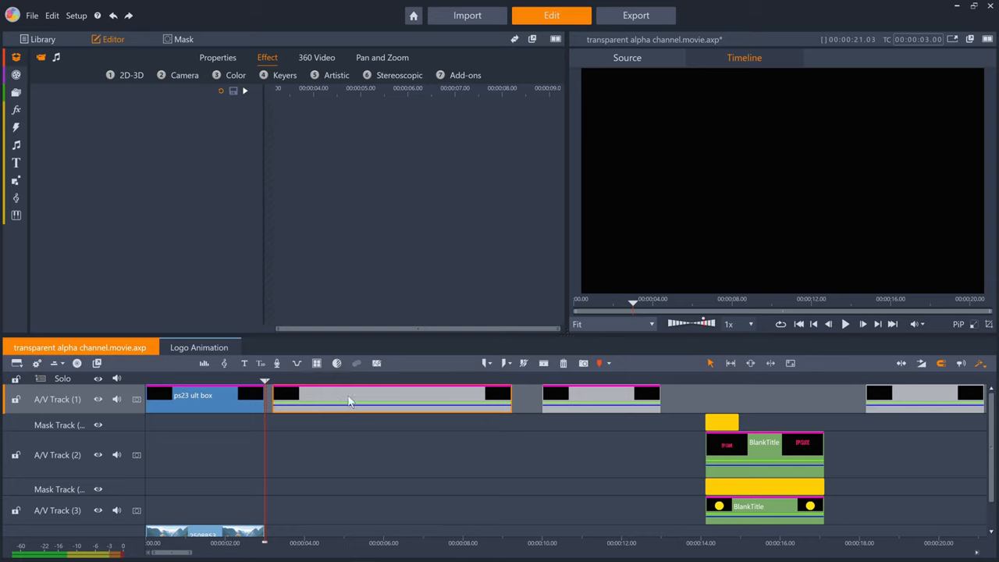
- Show the main-timeline logo clip's keyframed size near 96 and tilt 45
{"action": "left_click", "coordinate": [217, 56]}
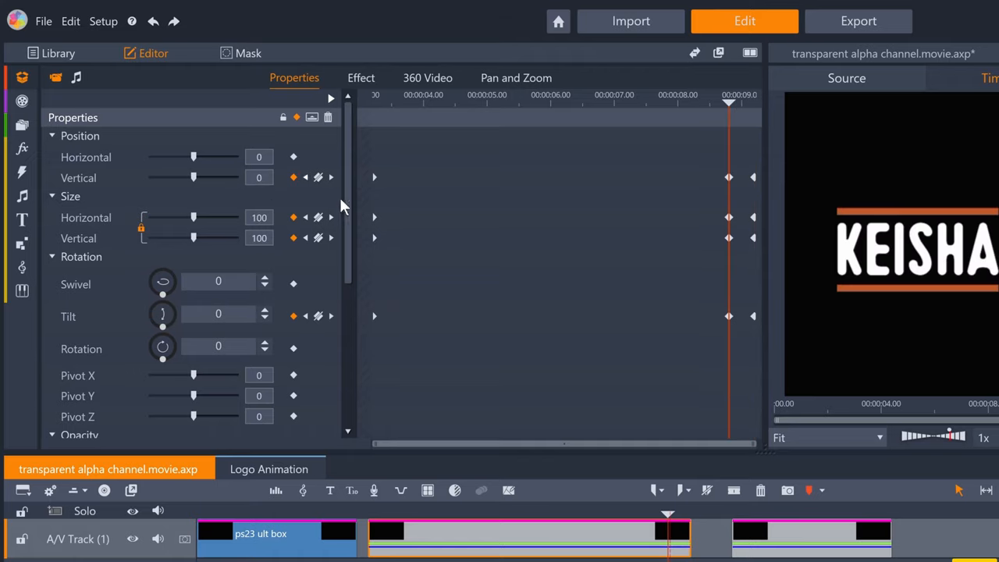
{"action": "scroll", "scroll_direction": "down", "scroll_amount": 3}
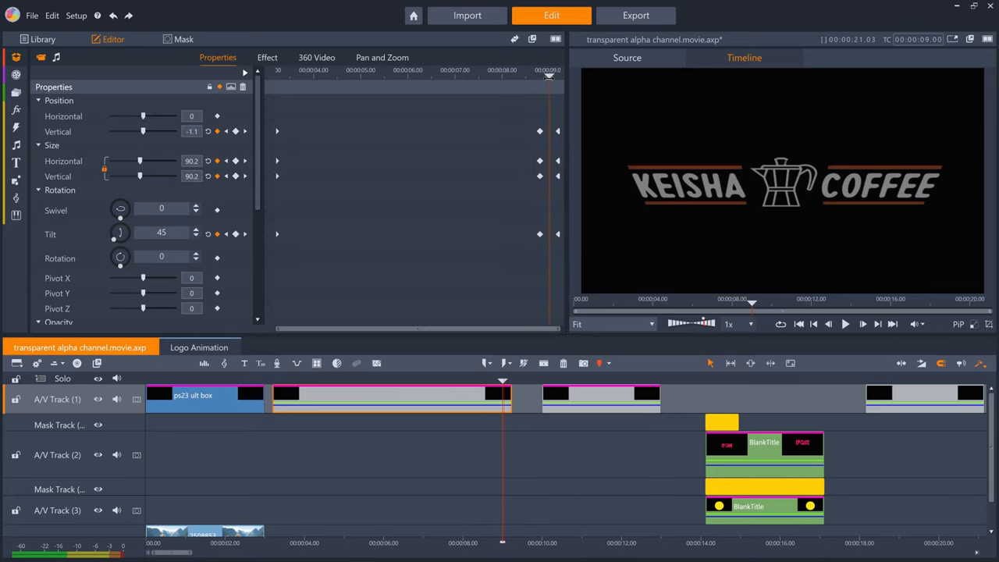
{"action": "mouse_move", "coordinate": [405, 399]}
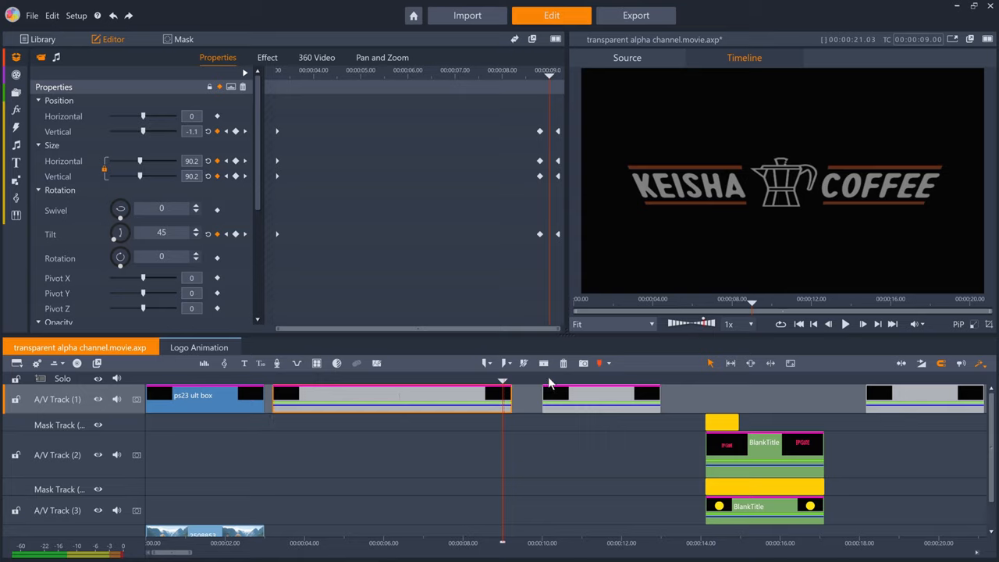
{"action": "left_click", "coordinate": [603, 383]}
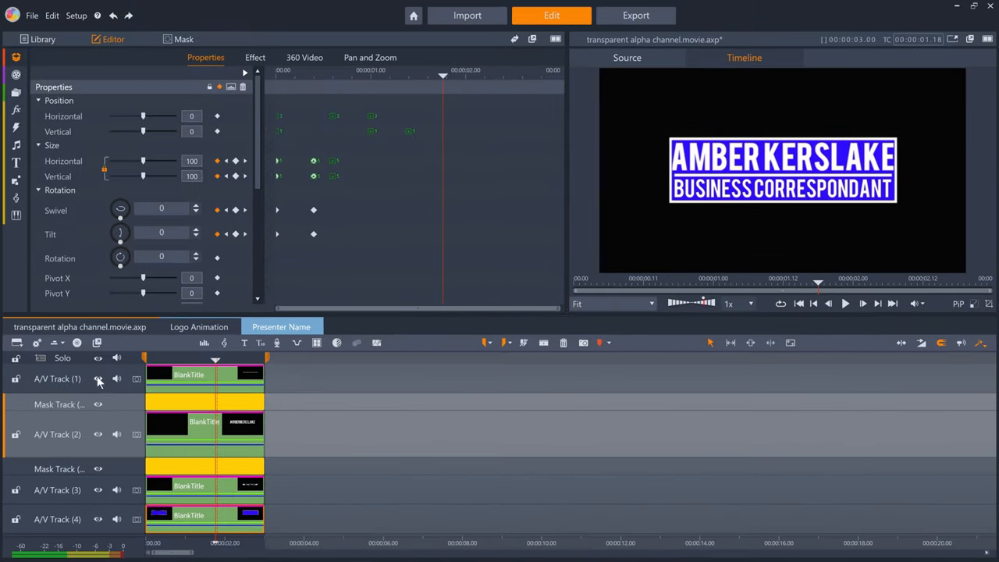
{"action": "left_click", "coordinate": [96, 379]}
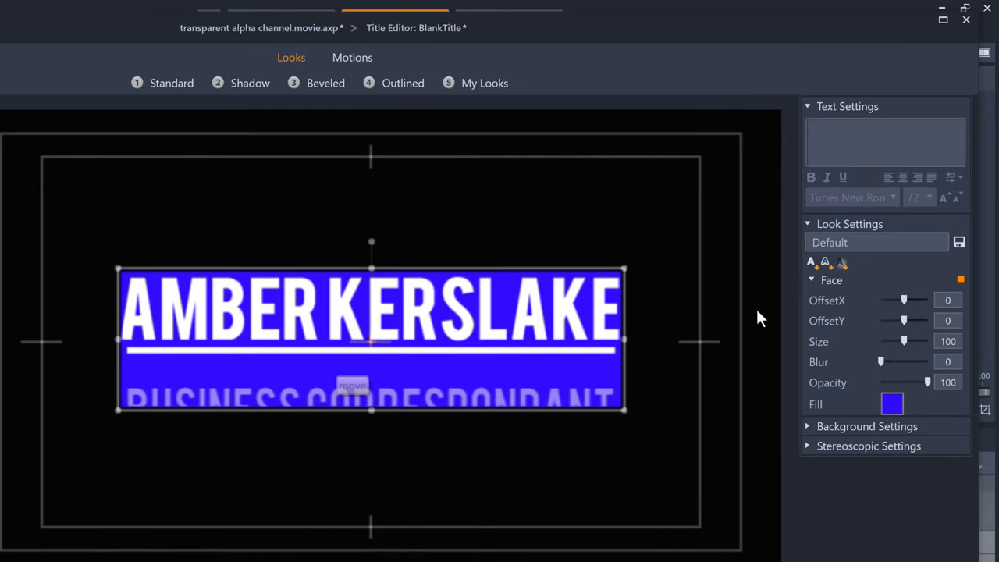
{"action": "mouse_move", "coordinate": [841, 262]}
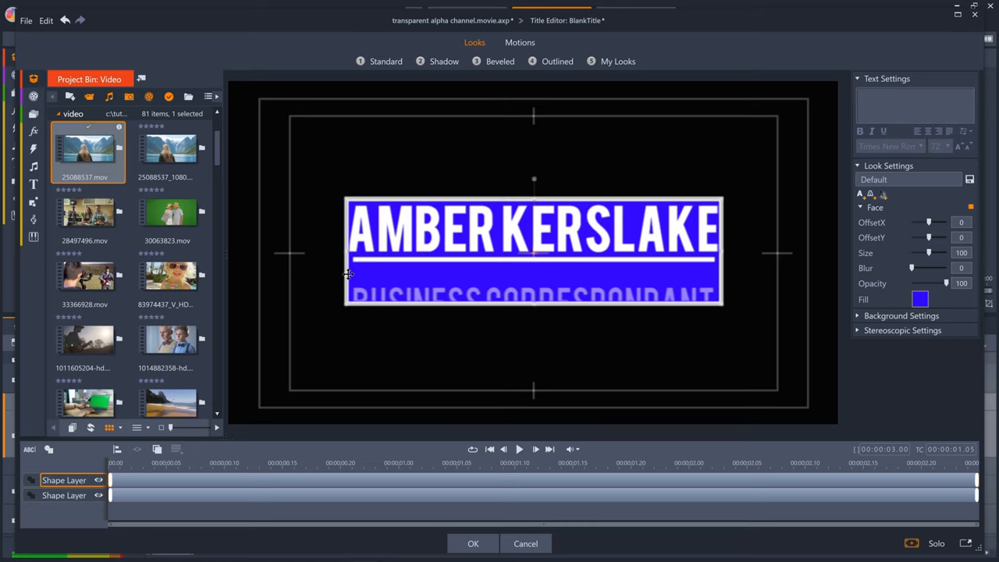
{"action": "mouse_move", "coordinate": [347, 280]}
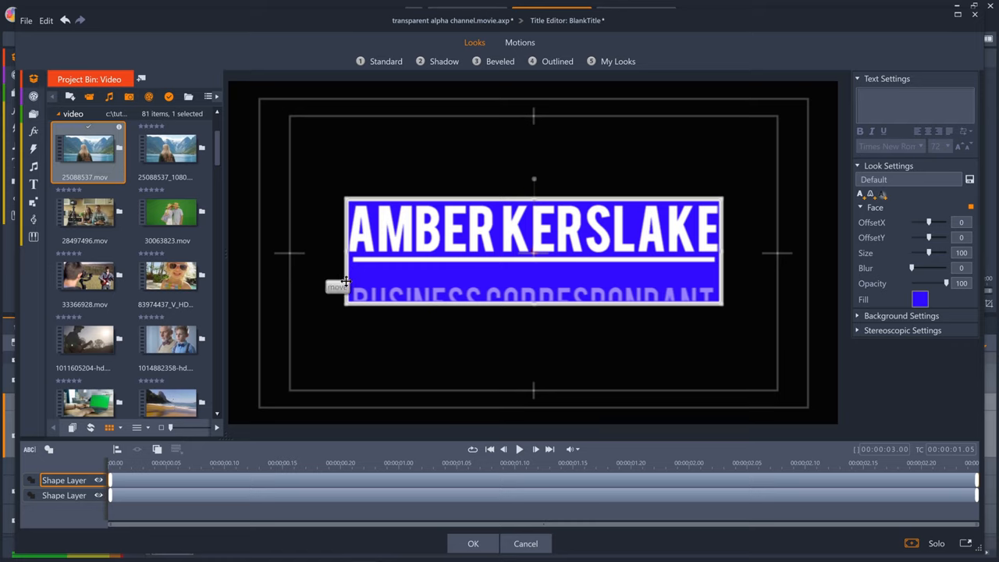
{"action": "left_click", "coordinate": [453, 462]}
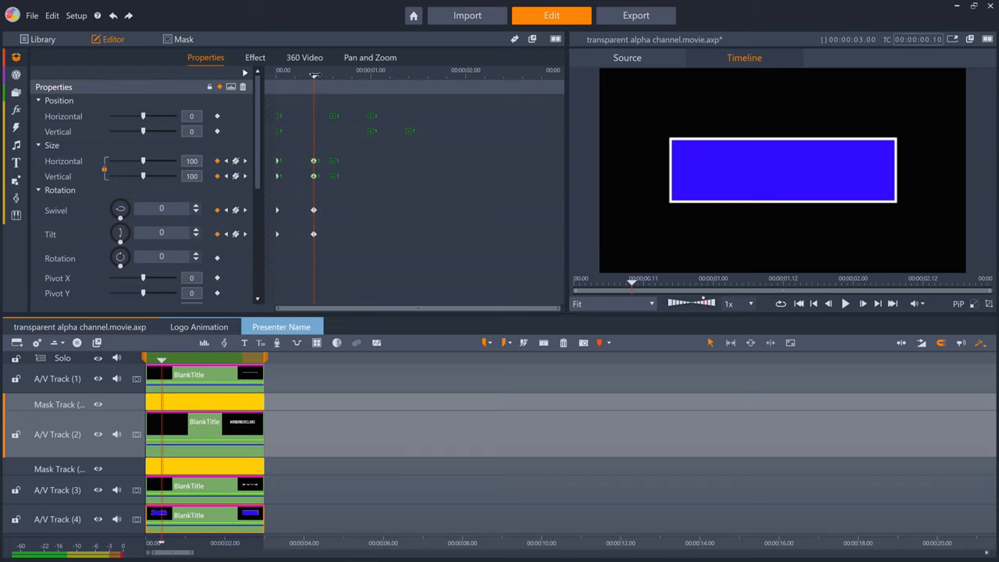
- Scrub the name title's keyframed swivel, position and opacity as it slides over the blue bar
{"action": "scroll", "scroll_direction": "down", "scroll_amount": 3}
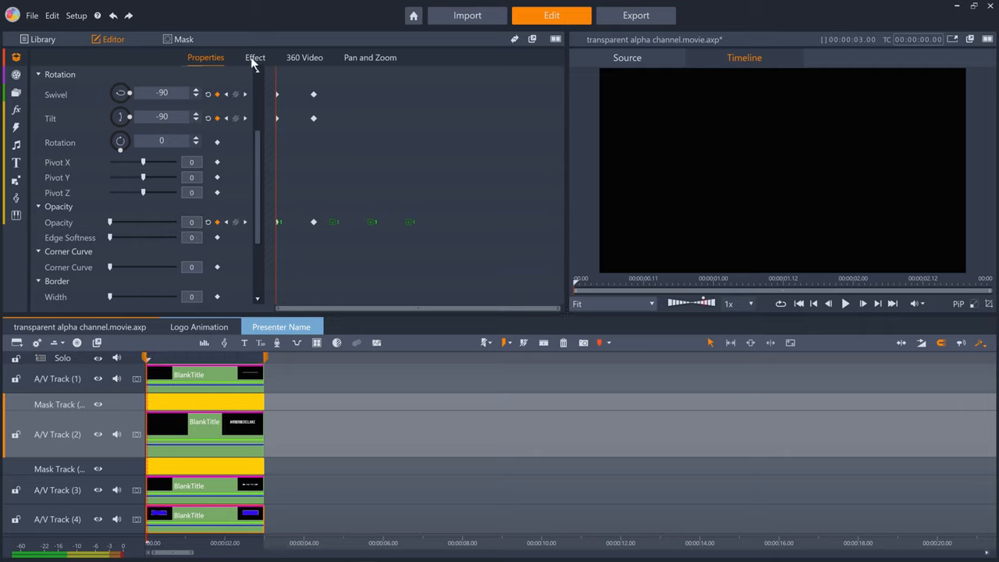
{"action": "left_click", "coordinate": [256, 56]}
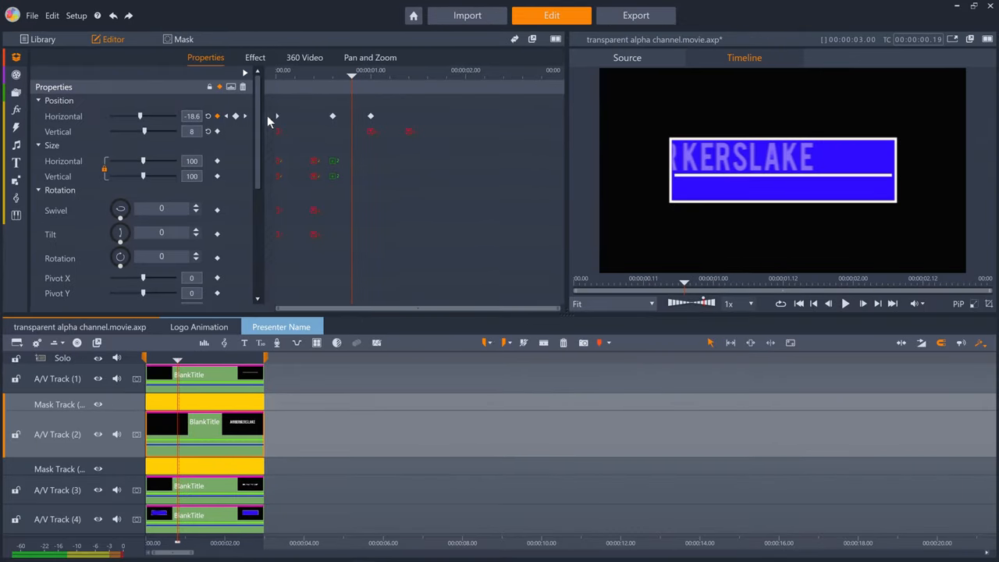
{"action": "scroll", "scroll_direction": "down", "scroll_amount": 3}
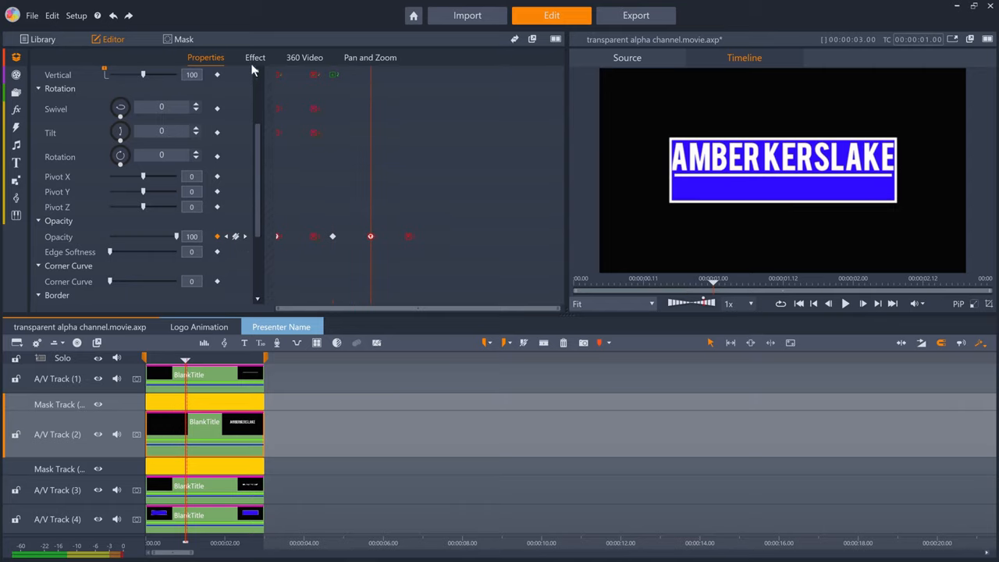
{"action": "left_click", "coordinate": [256, 56]}
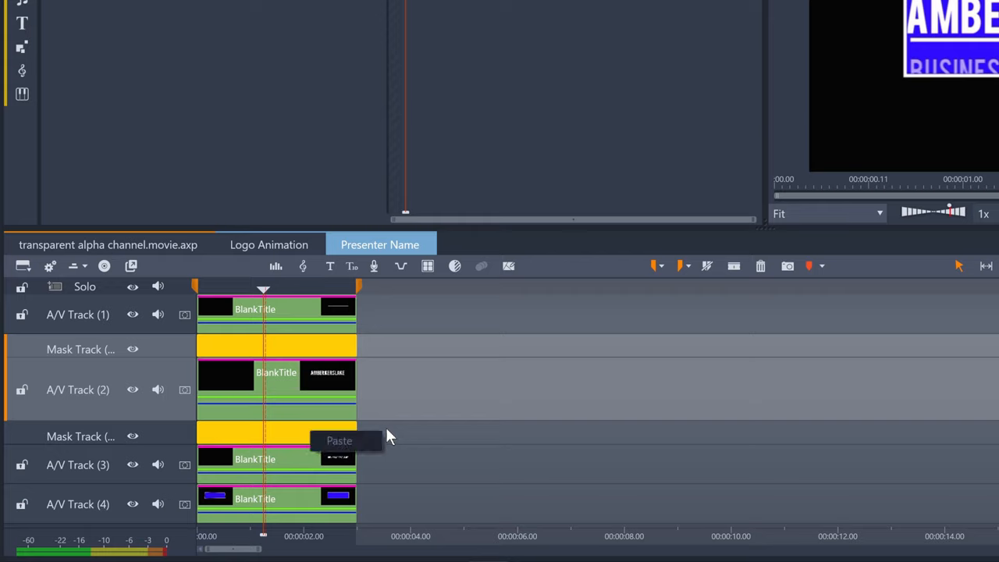
{"action": "mouse_move", "coordinate": [340, 445]}
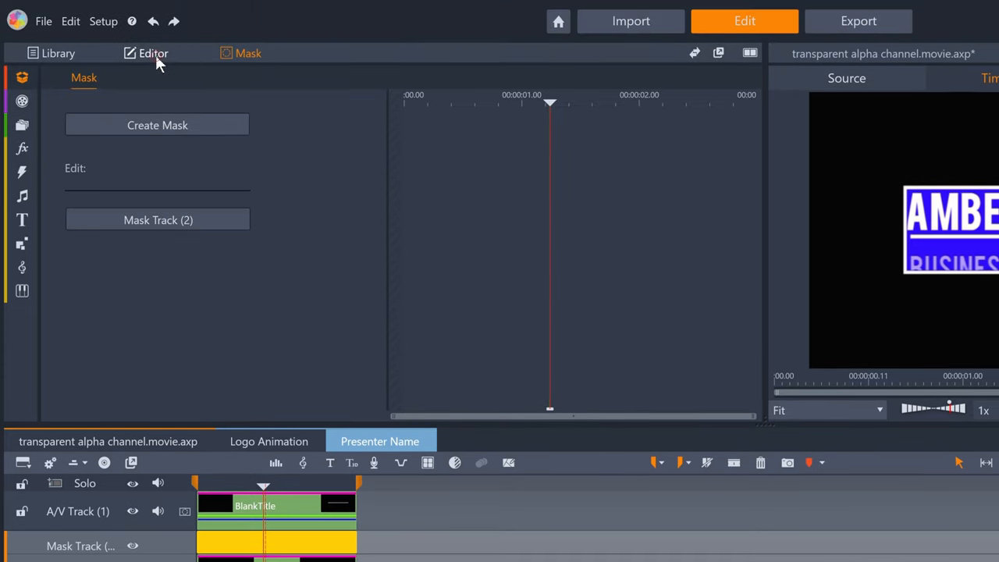
- Show the yellow mask clip's keyframed size, position and opacity beneath the name title
{"action": "left_click", "coordinate": [153, 53]}
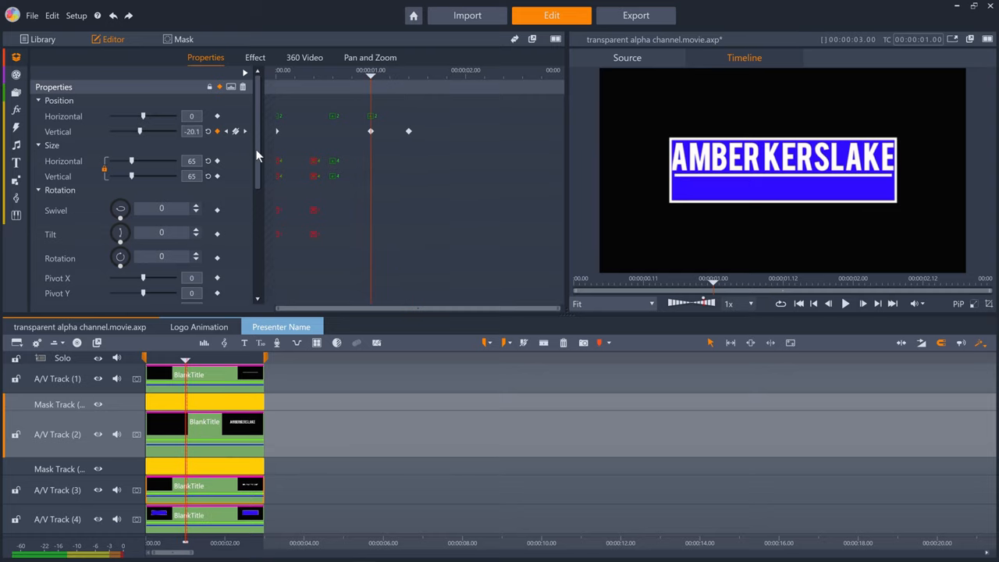
{"action": "scroll", "scroll_direction": "down", "scroll_amount": 3}
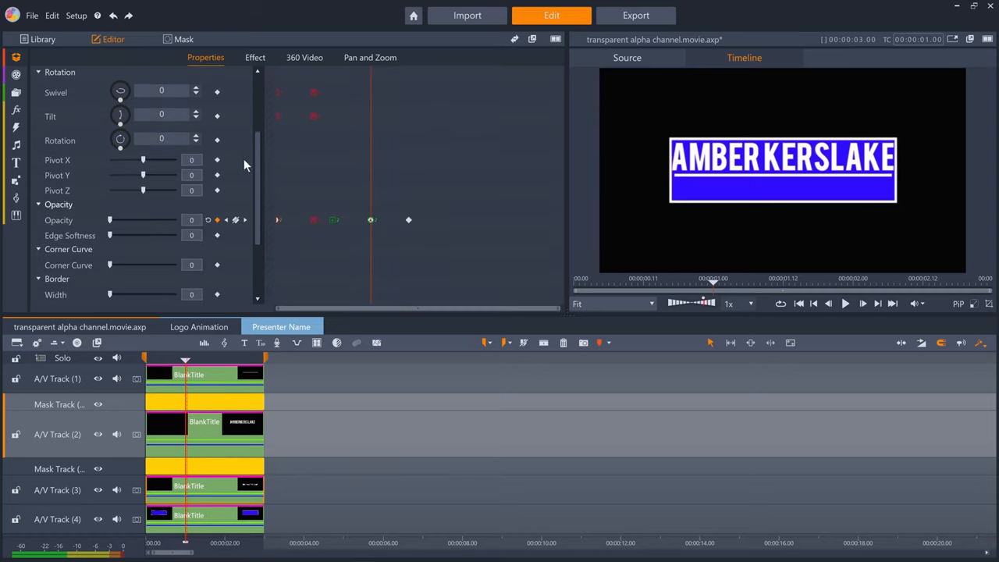
{"action": "left_click", "coordinate": [254, 56]}
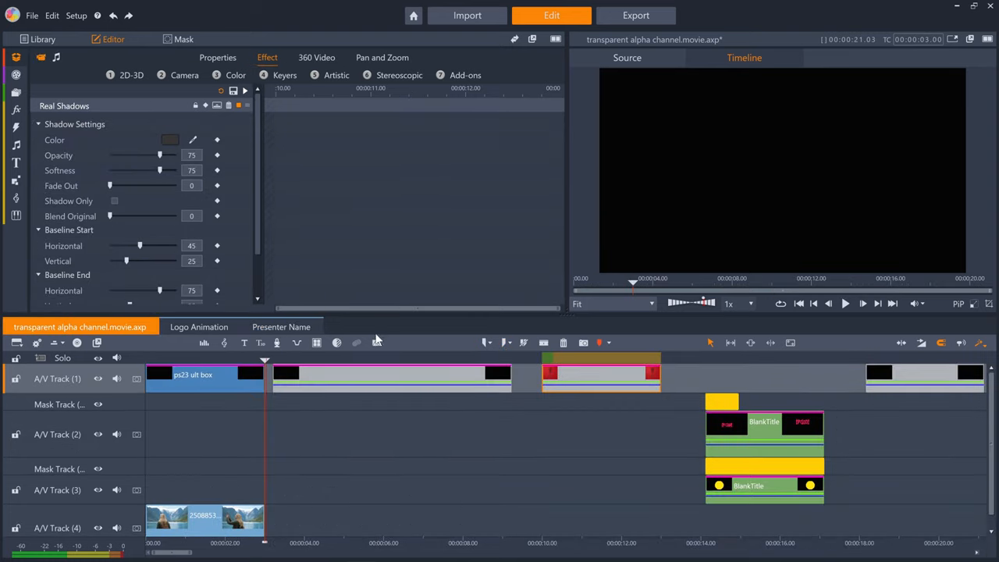
- Preview the name lower third over the mountain lake footage on A/V Track 4
{"action": "left_click", "coordinate": [549, 379]}
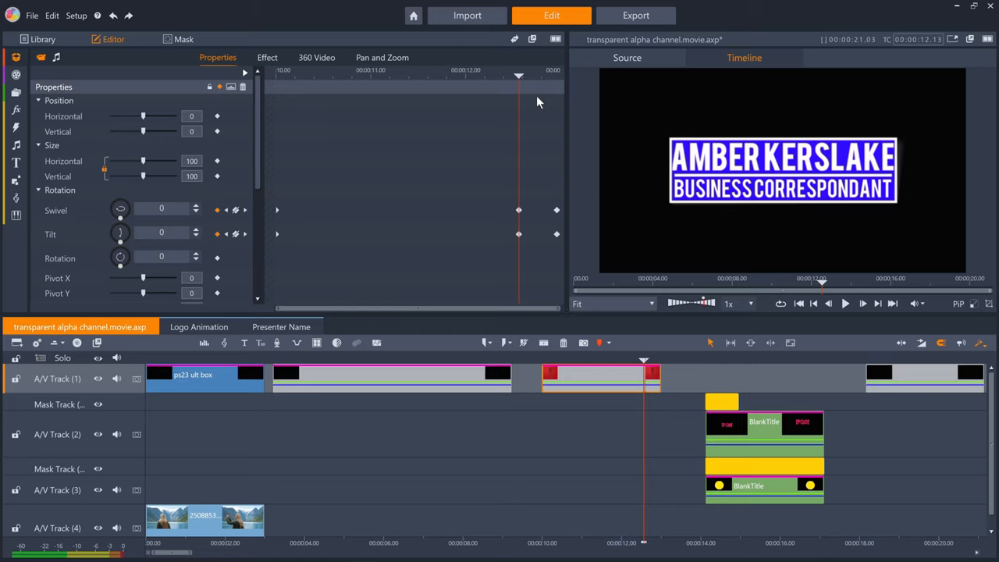
{"action": "mouse_move", "coordinate": [809, 225]}
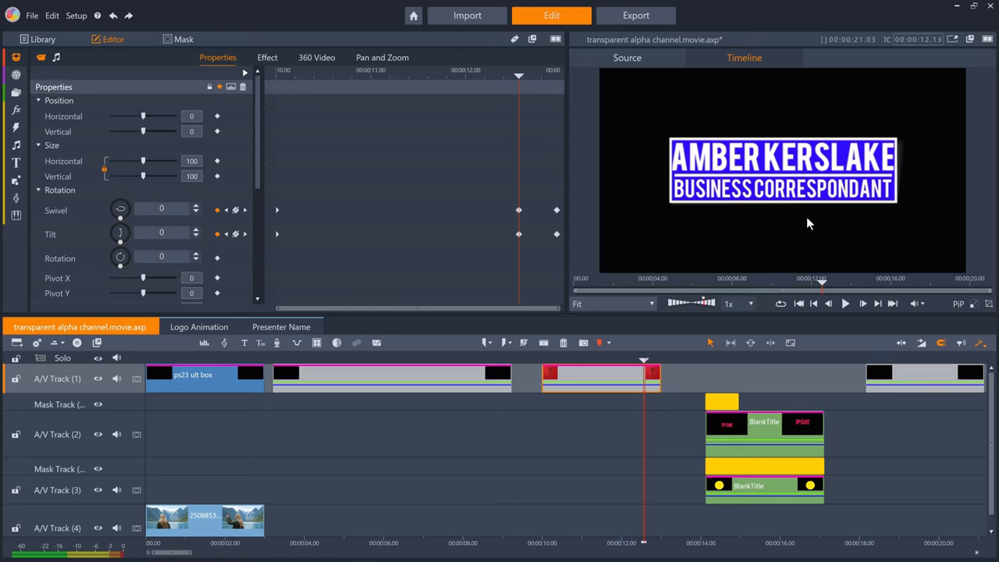
{"action": "mouse_move", "coordinate": [908, 210]}
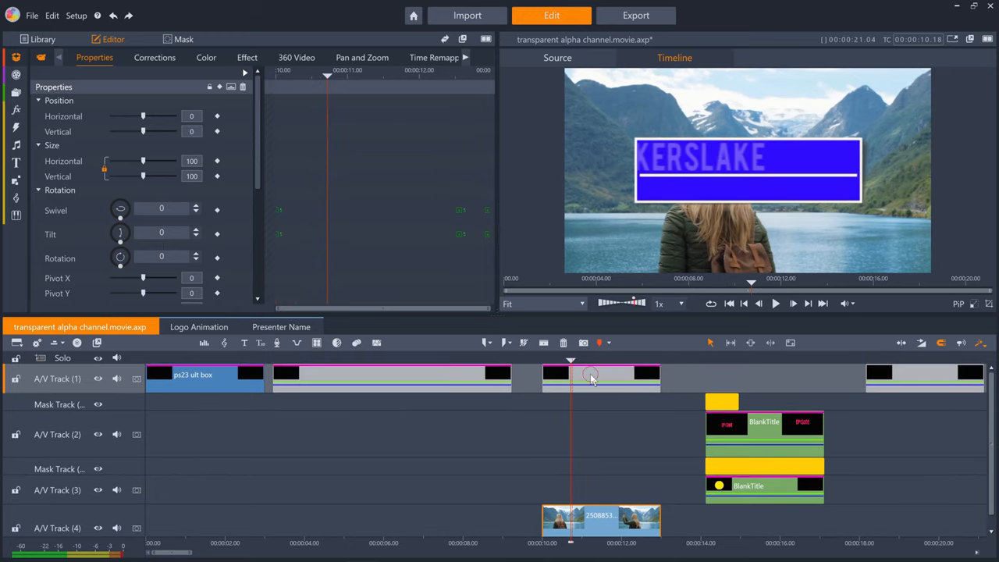
{"action": "left_click", "coordinate": [246, 56]}
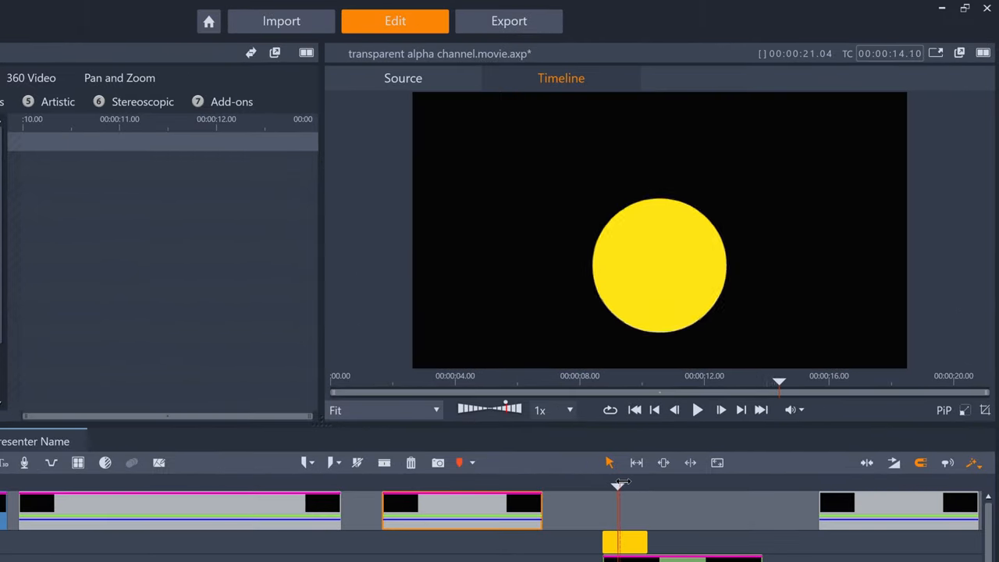
- Scrub the yellow circle's keyframed position and size over its stacked BlankTitle and mask tracks
{"action": "left_click_drag", "start_coordinate": [621, 483], "coordinate": [750, 484]}
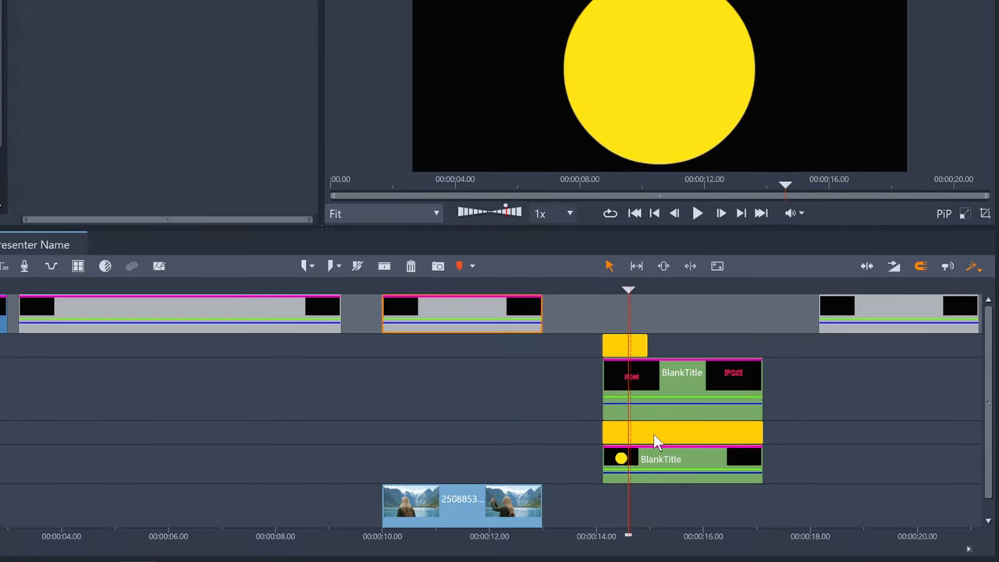
{"action": "mouse_move", "coordinate": [659, 460]}
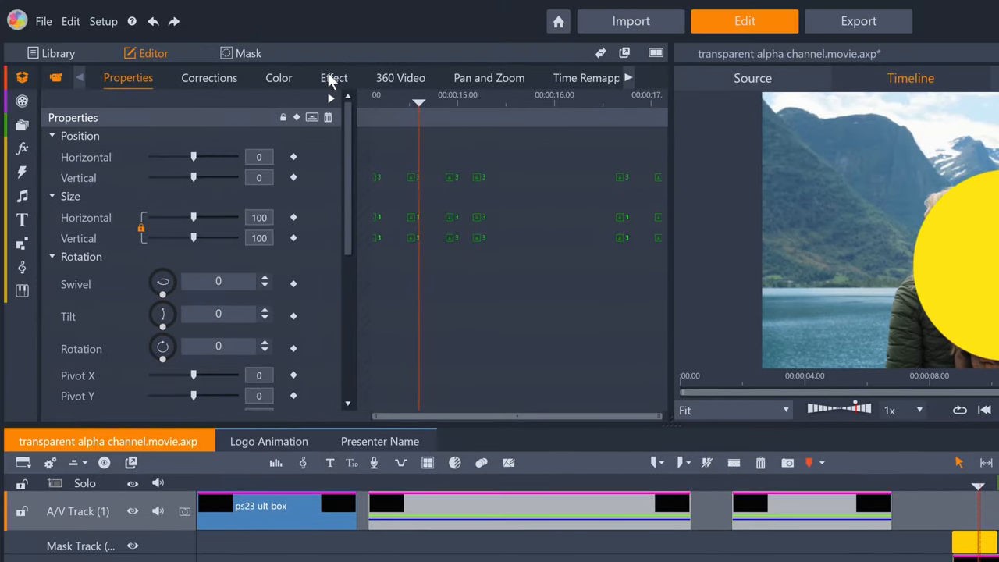
- Show the EPISODE title's Blur keyframes and the '8' Nightclub BTN mask sized 250 over the circle
{"action": "left_click", "coordinate": [334, 79]}
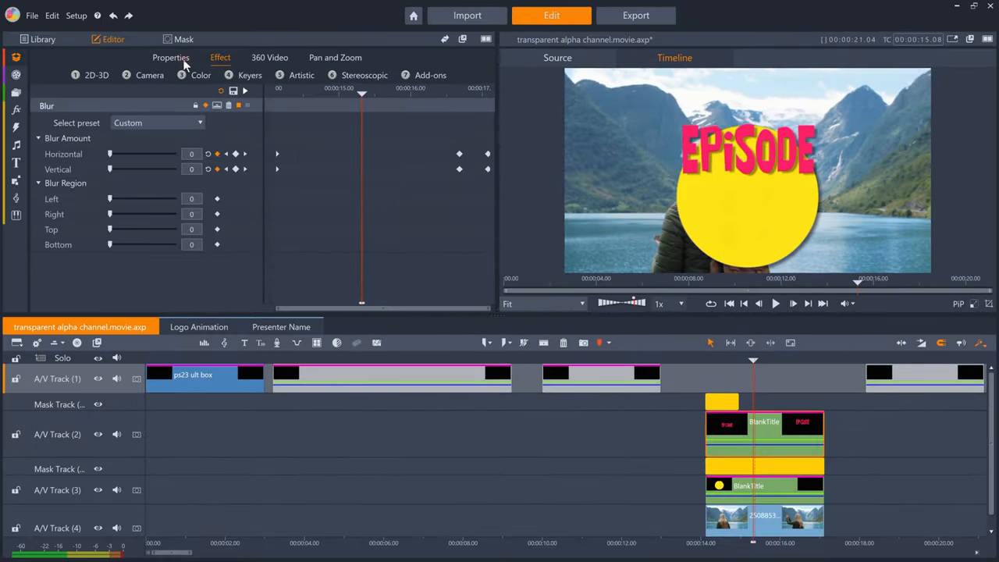
{"action": "left_click", "coordinate": [170, 56]}
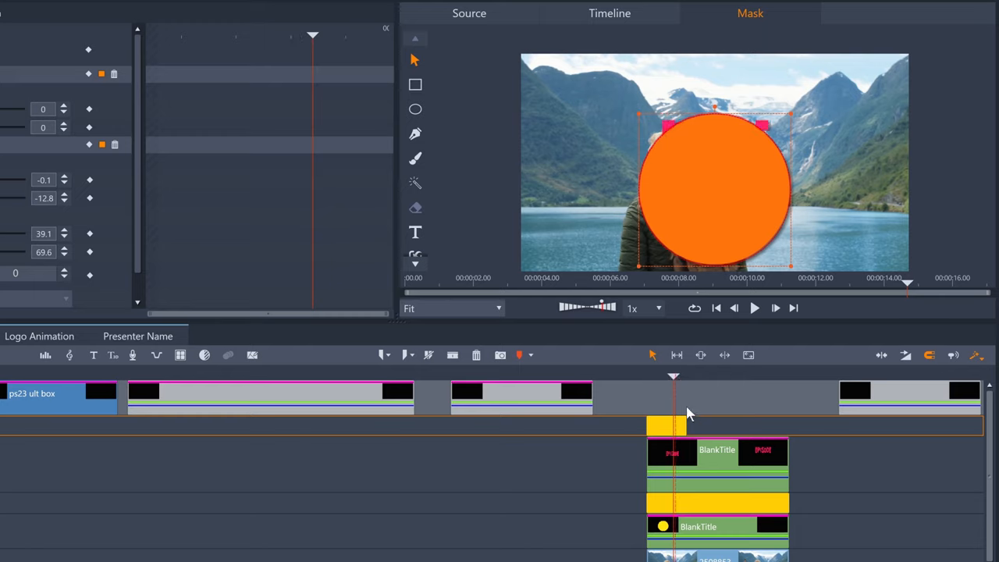
{"action": "left_click_drag", "start_coordinate": [673, 376], "coordinate": [683, 376]}
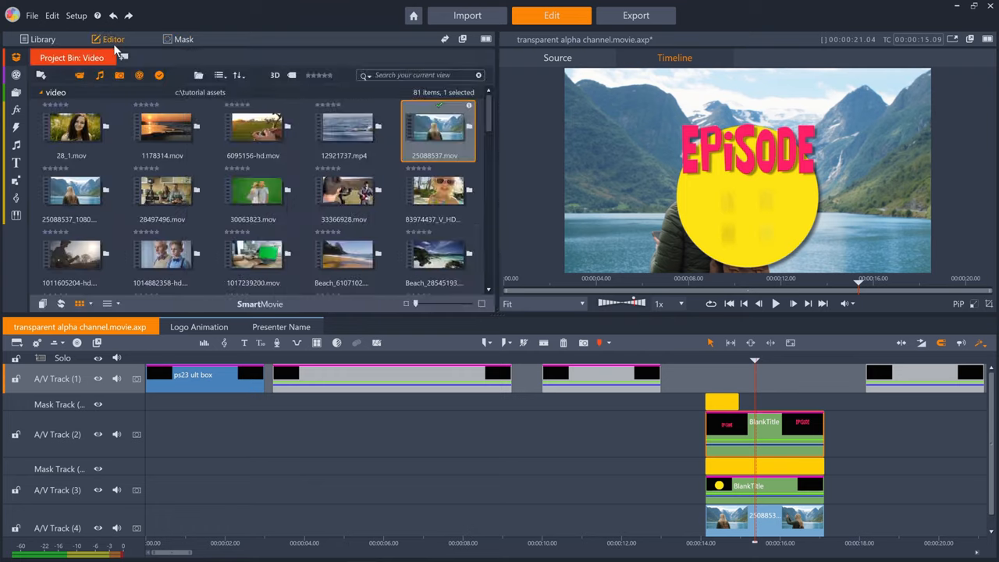
{"action": "left_click", "coordinate": [112, 39]}
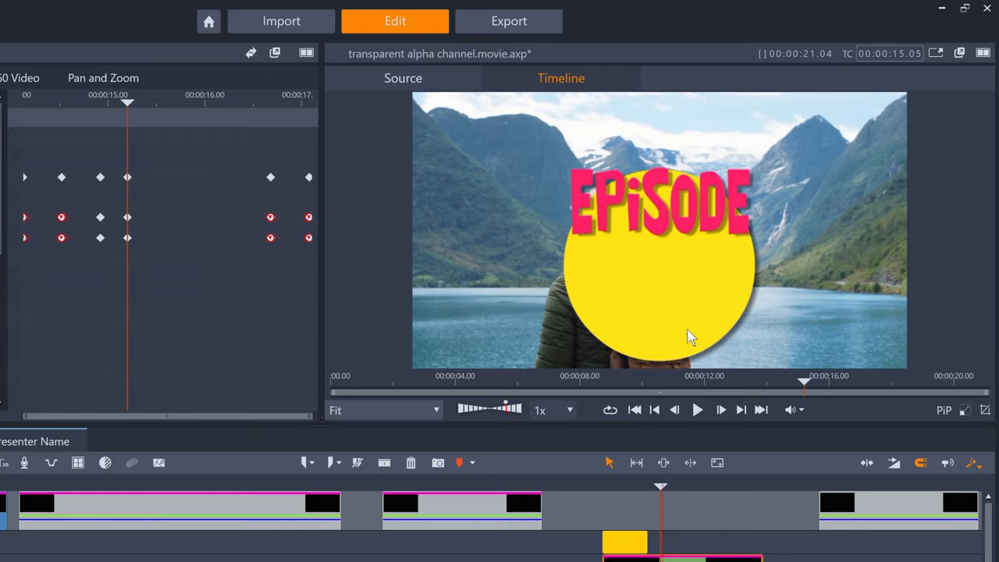
{"action": "scroll", "scroll_direction": "down", "scroll_amount": 3}
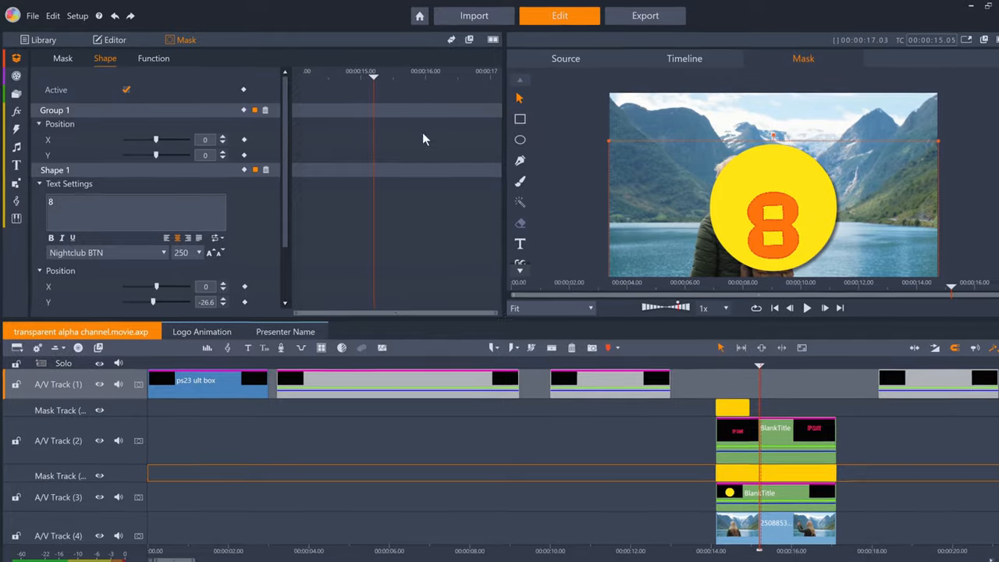
- Review the mask's Shape text for the '8' cutout and its opacity Function settings
{"action": "left_click", "coordinate": [153, 57]}
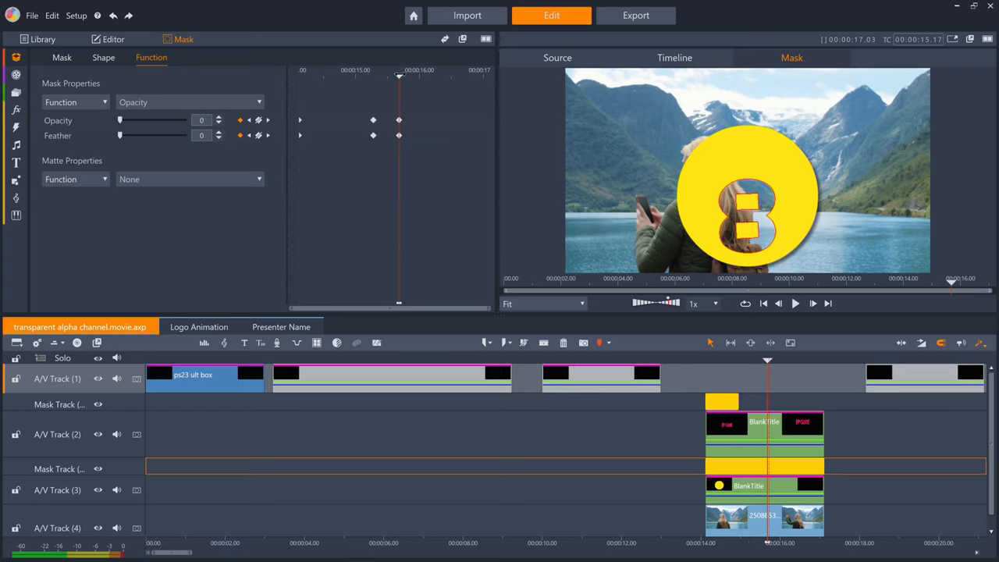
{"action": "left_click", "coordinate": [675, 56]}
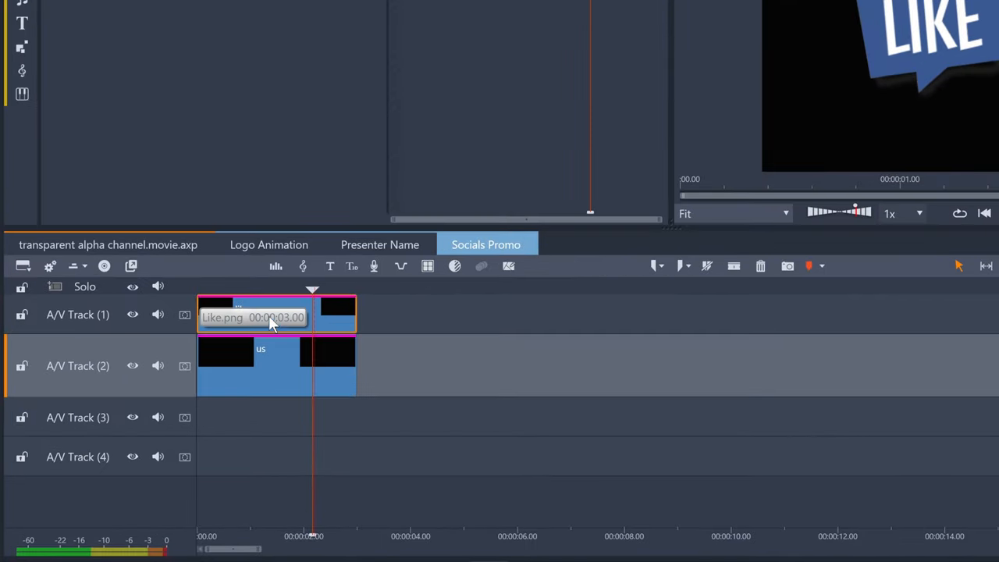
- Inspect the Like.png graphic's keyframed properties, then return to the main alpha-channel timeline
{"action": "left_click", "coordinate": [247, 53]}
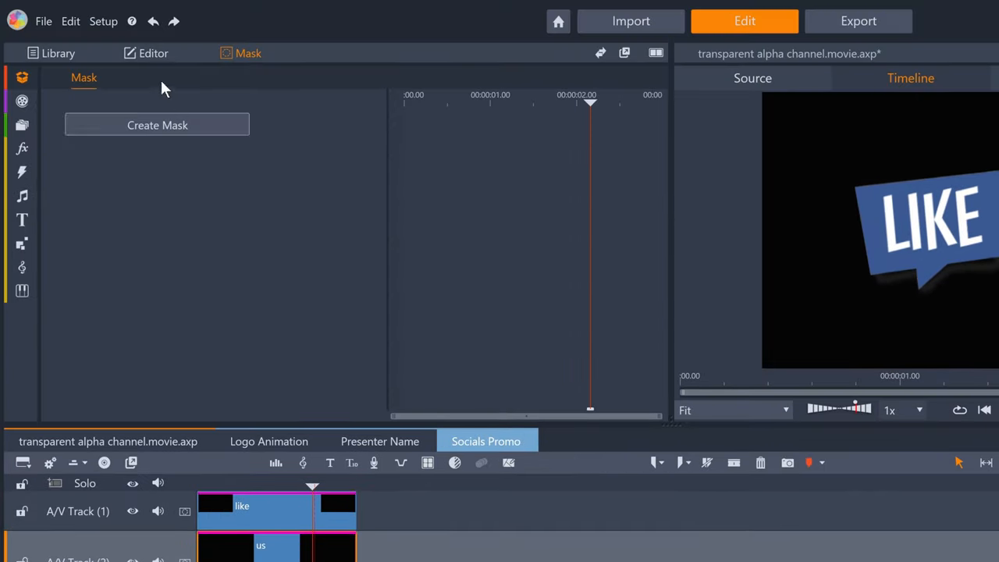
{"action": "left_click", "coordinate": [153, 53]}
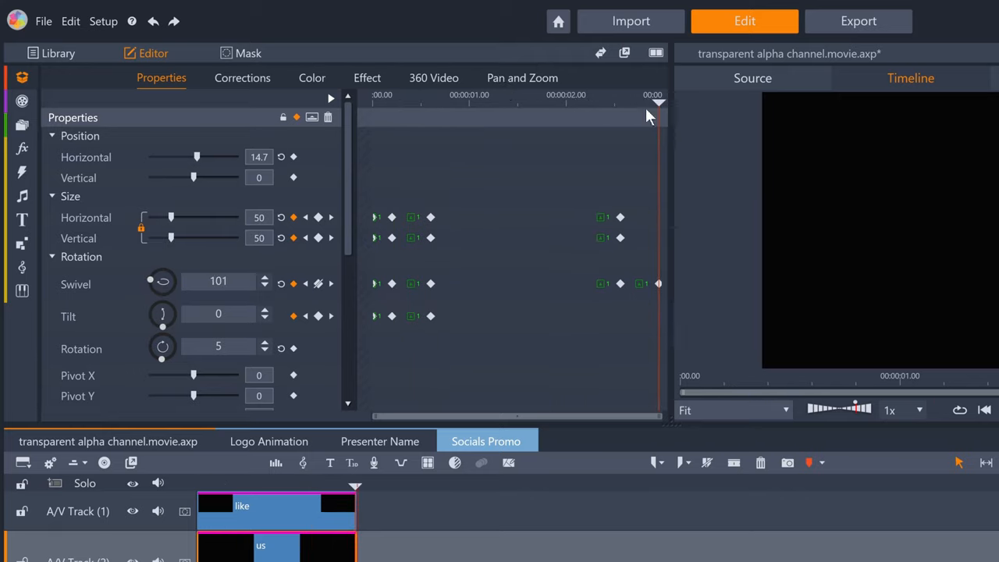
{"action": "left_click", "coordinate": [366, 78]}
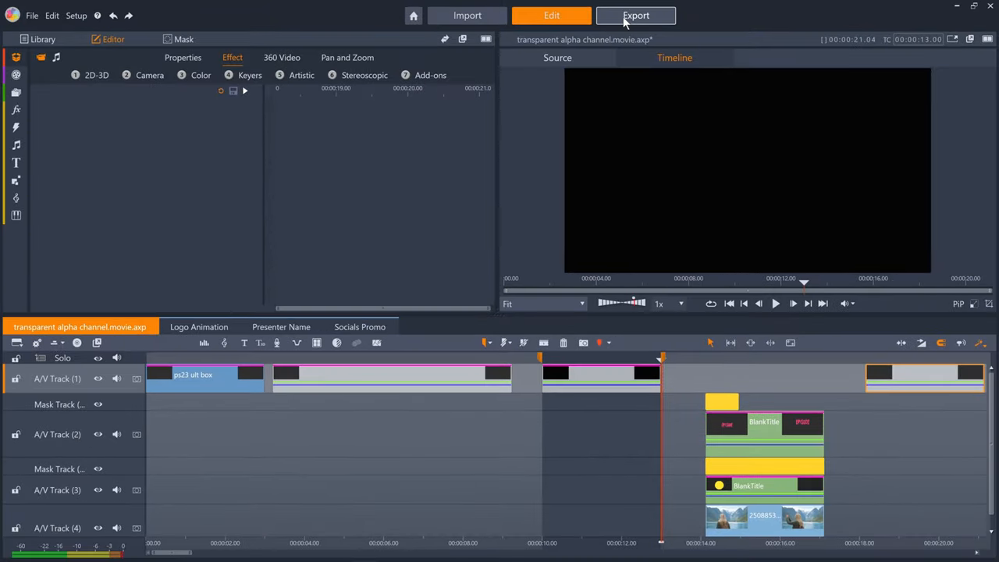
- Choose the CineForm format with the MOV HD 1080p export preset
{"action": "left_click", "coordinate": [635, 16]}
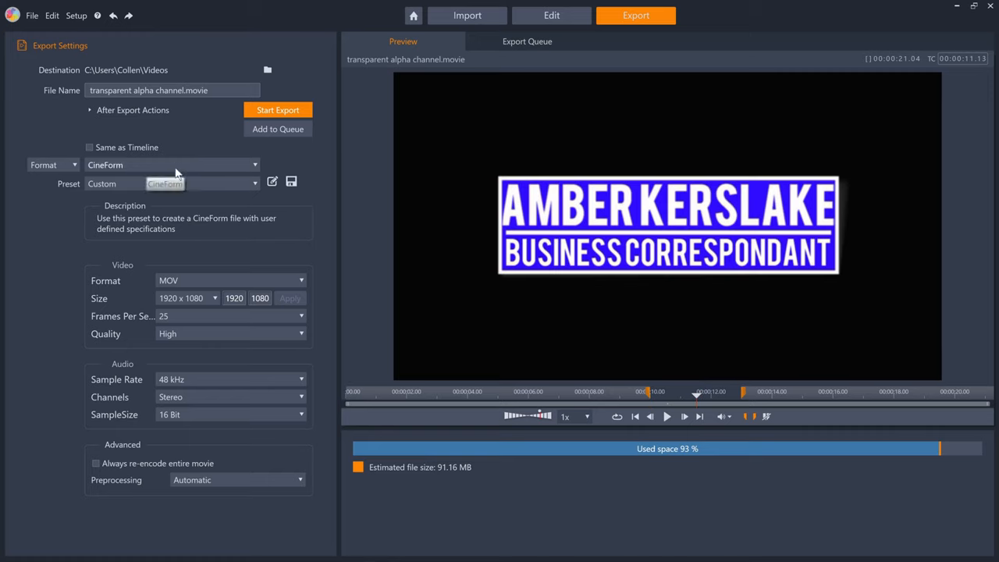
{"action": "left_click", "coordinate": [172, 184]}
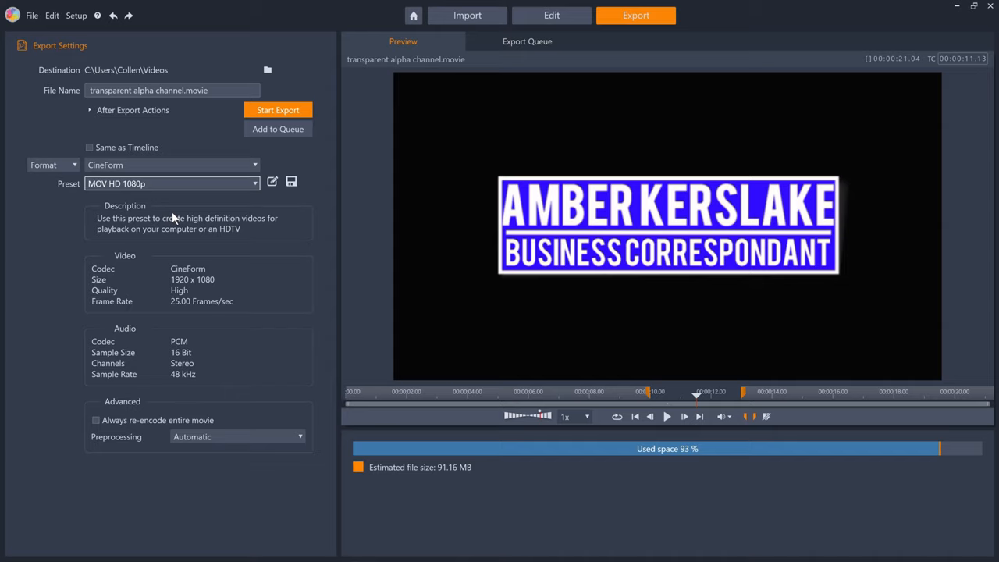
{"action": "mouse_move", "coordinate": [553, 16]}
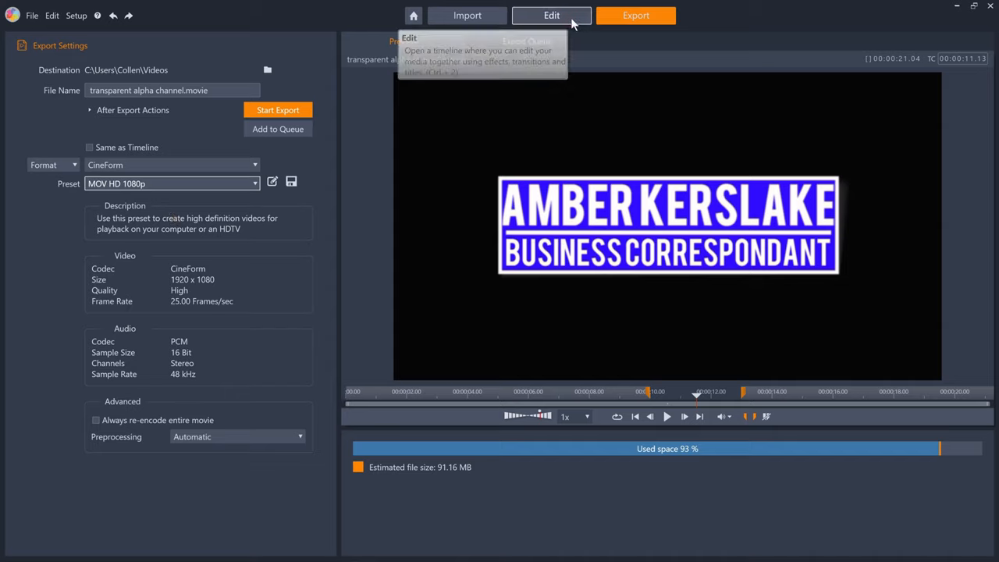
- Scale the Presenter Name lower-third to about 67 and move it bottom-right, then return to Export
{"action": "left_click", "coordinate": [551, 16]}
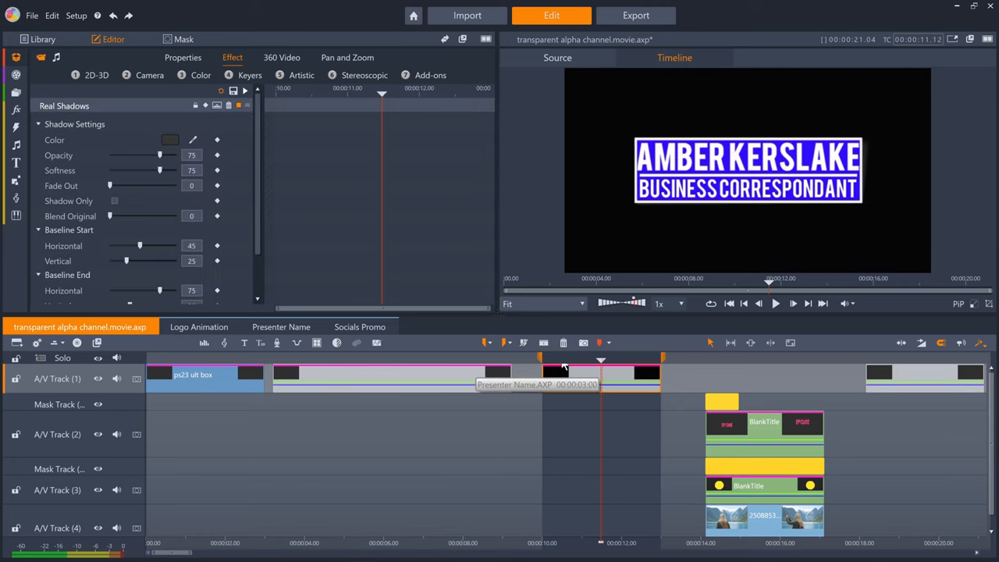
{"action": "left_click", "coordinate": [183, 57]}
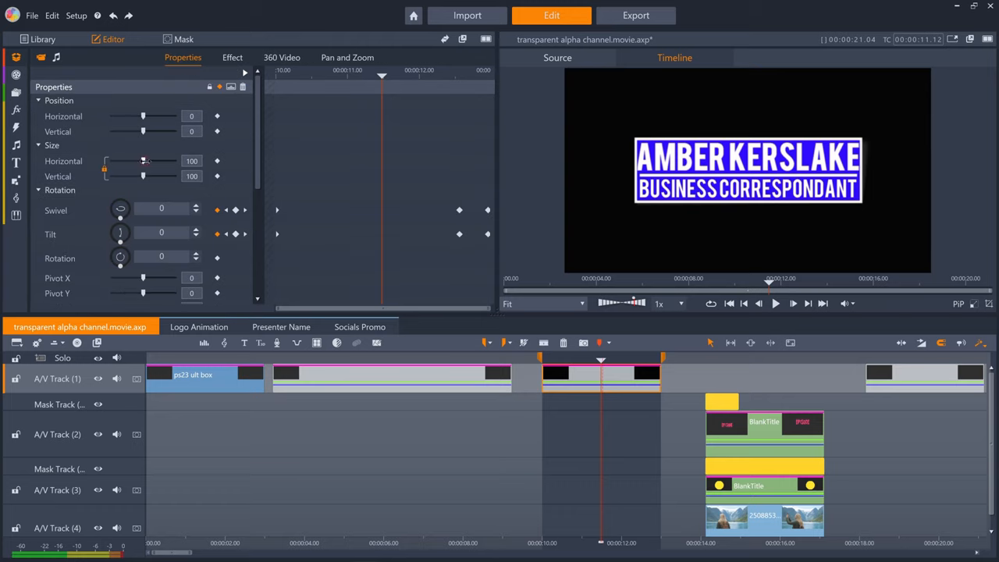
{"action": "left_click_drag", "start_coordinate": [143, 160], "coordinate": [131, 161]}
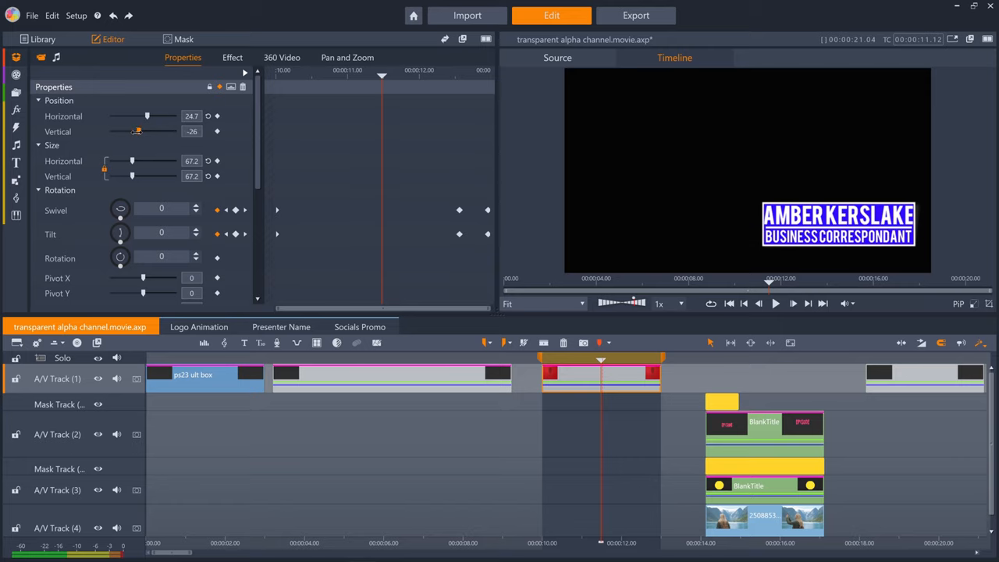
{"action": "mouse_move", "coordinate": [635, 16]}
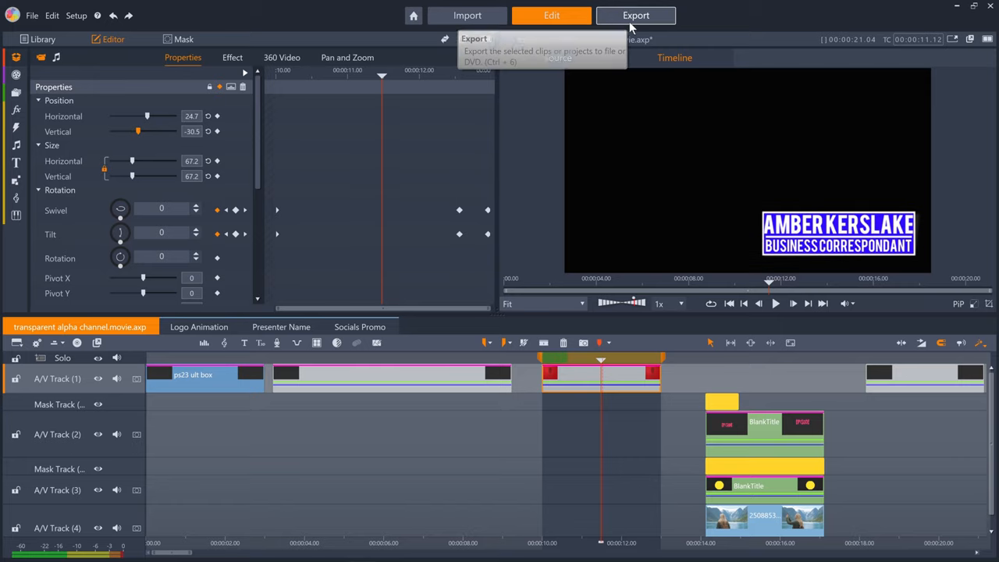
{"action": "left_click", "coordinate": [635, 16]}
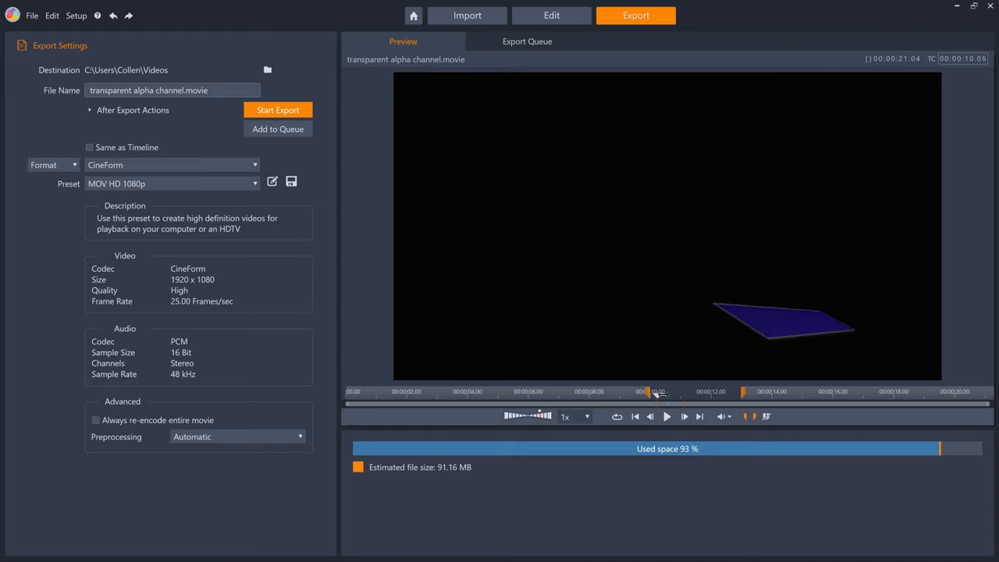
{"action": "left_click_drag", "start_coordinate": [648, 391], "coordinate": [736, 391]}
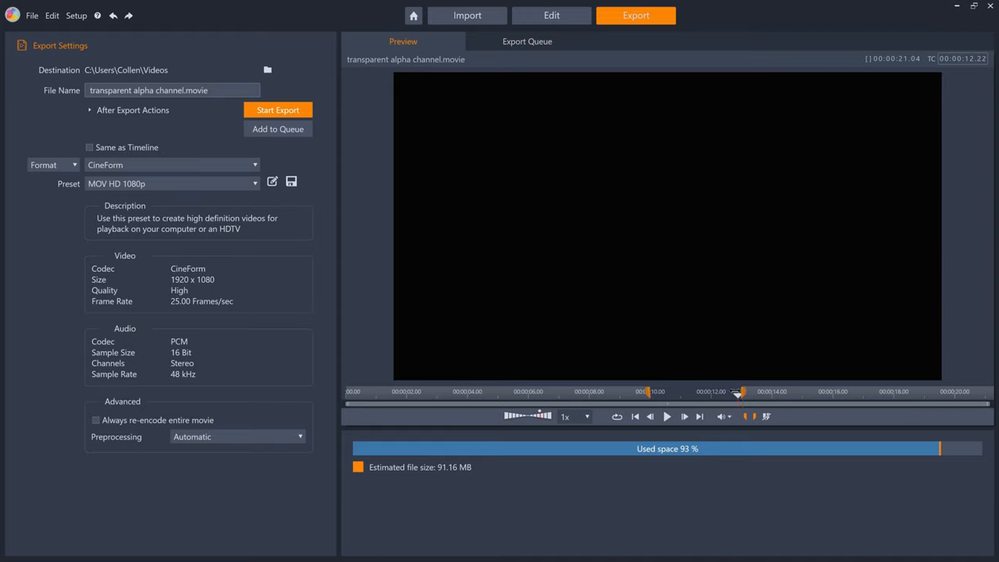
{"action": "left_click_drag", "start_coordinate": [737, 392], "coordinate": [690, 392]}
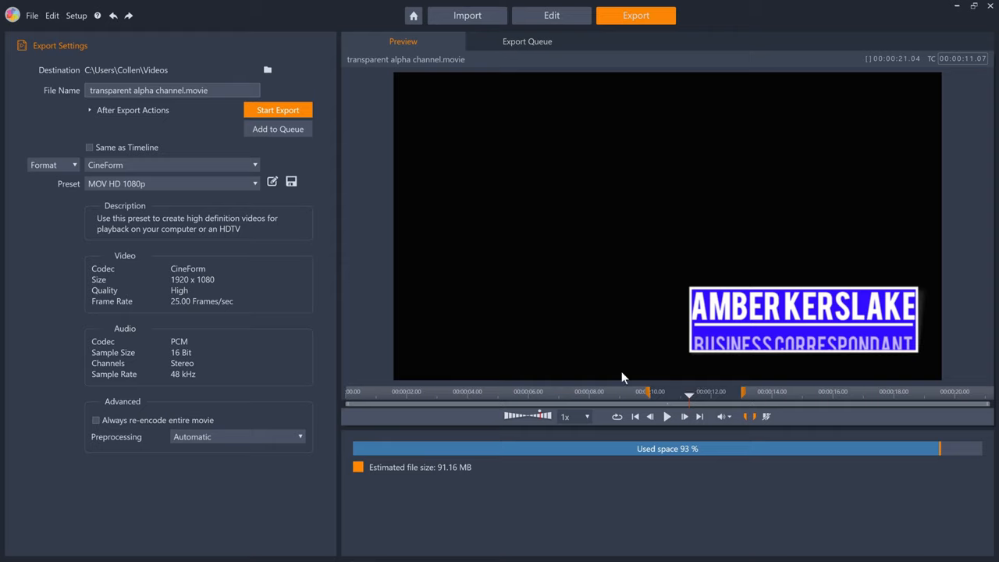
{"action": "mouse_move", "coordinate": [278, 109]}
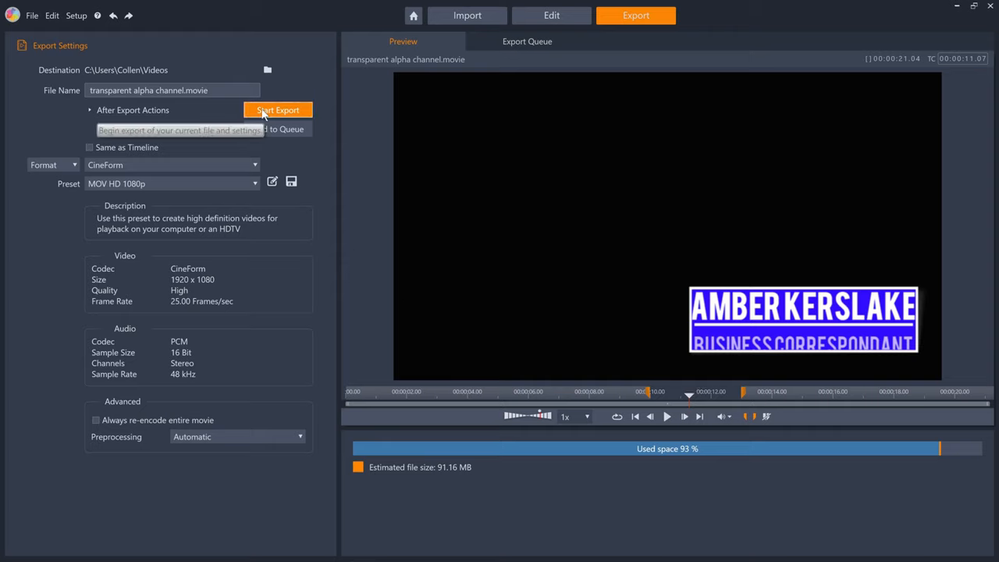